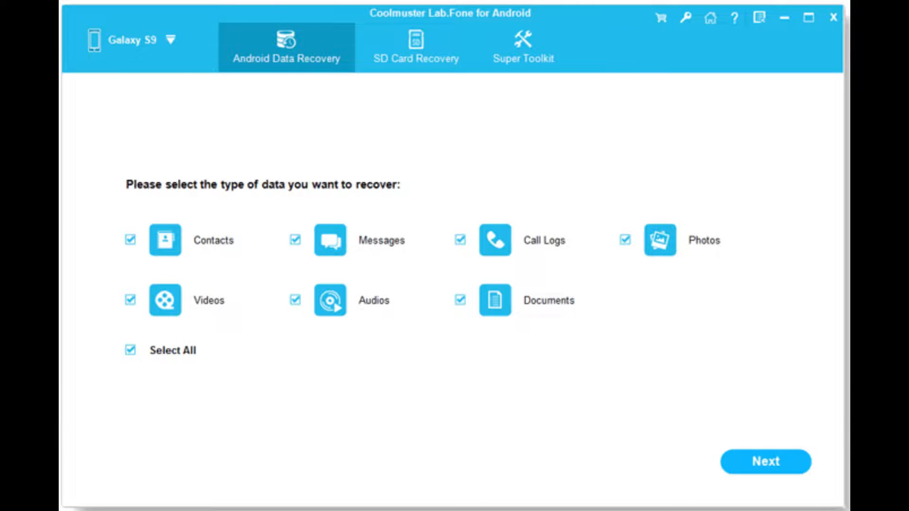
Start scanning the phone for all checked data types via Next
left_click(765, 462)
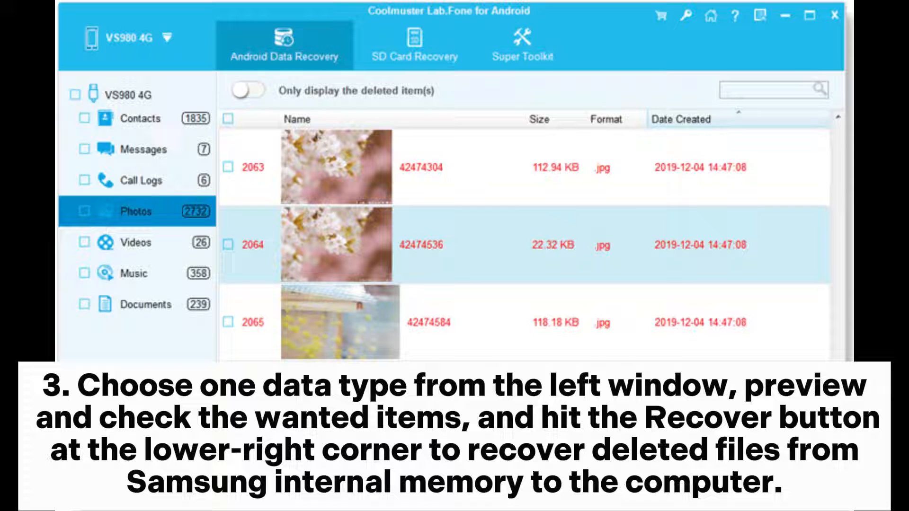